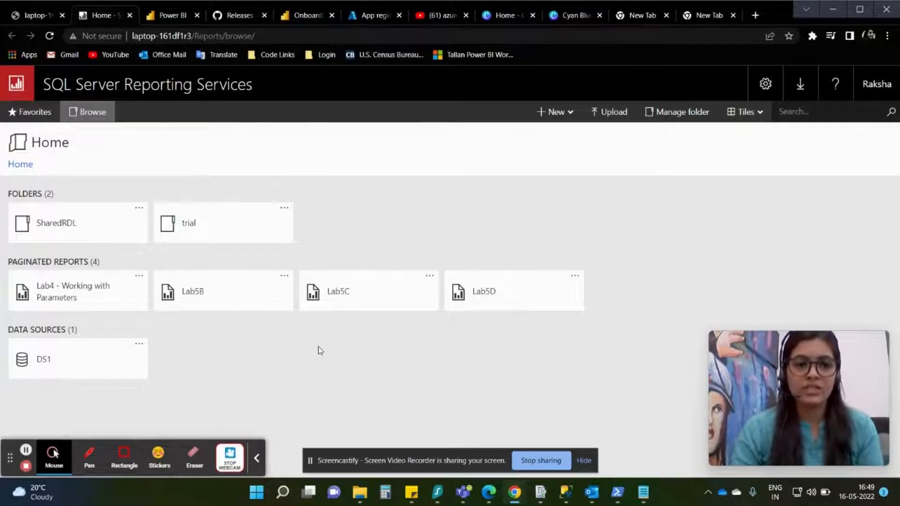
mouse_move(352, 360)
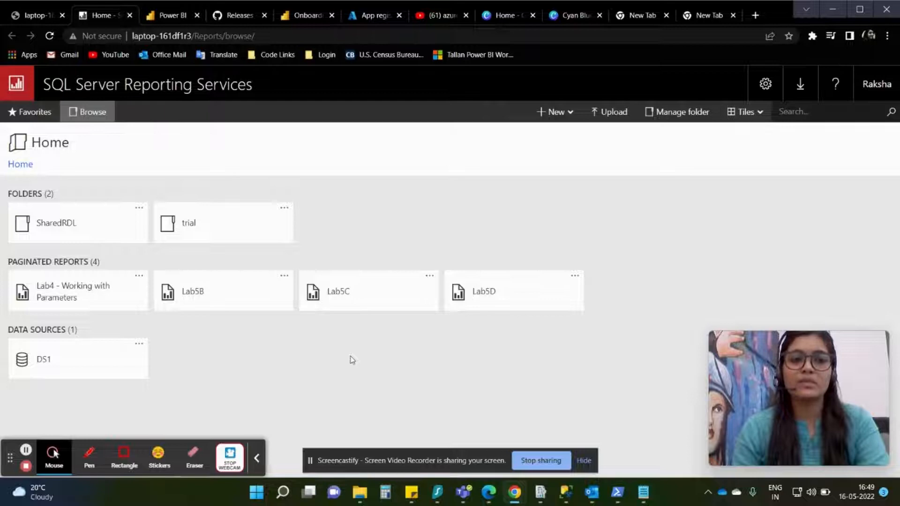
mouse_move(472, 300)
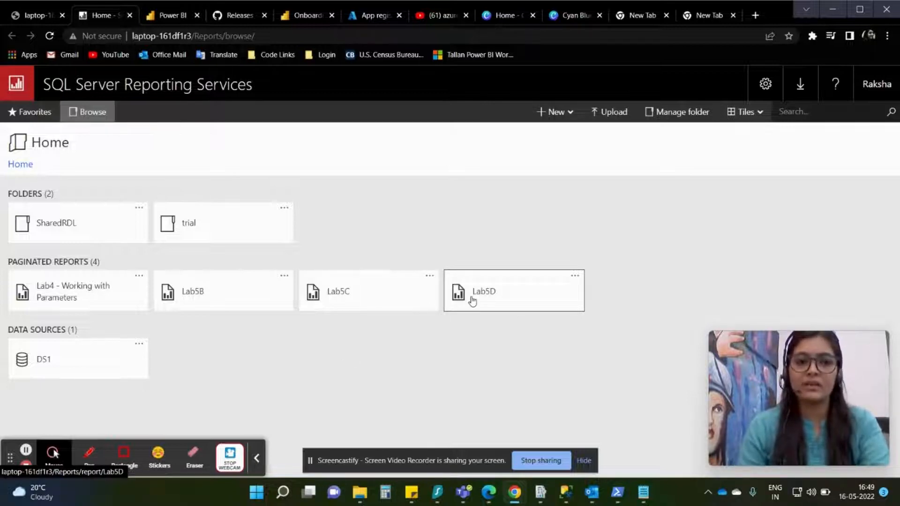
mouse_move(490, 294)
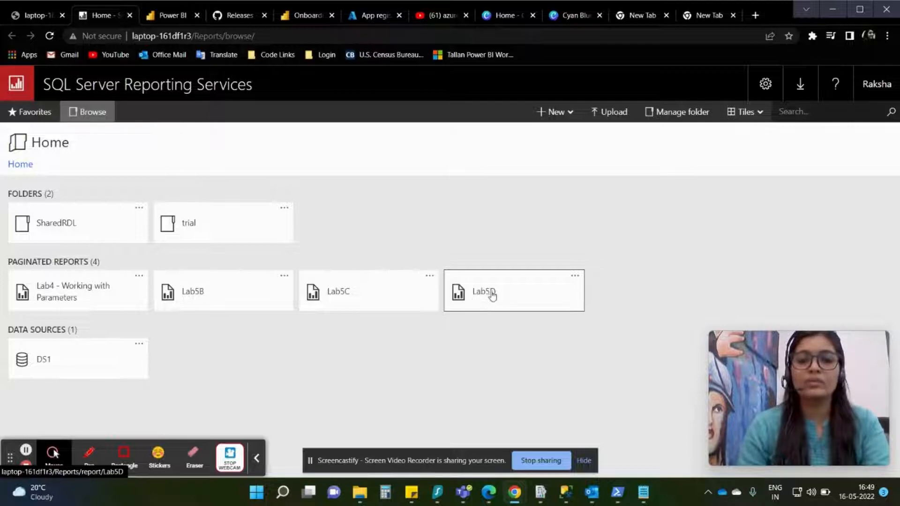
mouse_move(402, 201)
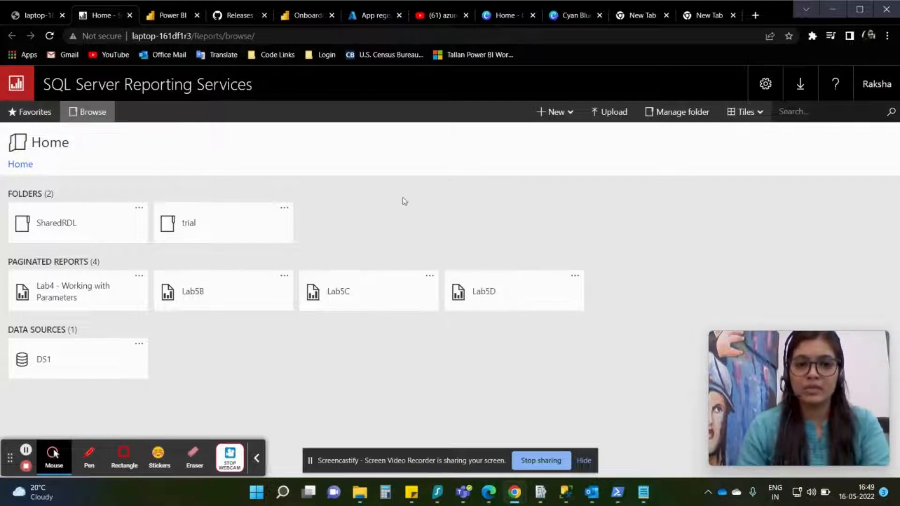
Step: Switch to the PowerShell console and change directory to C:\rdlmigration
left_click(308, 492)
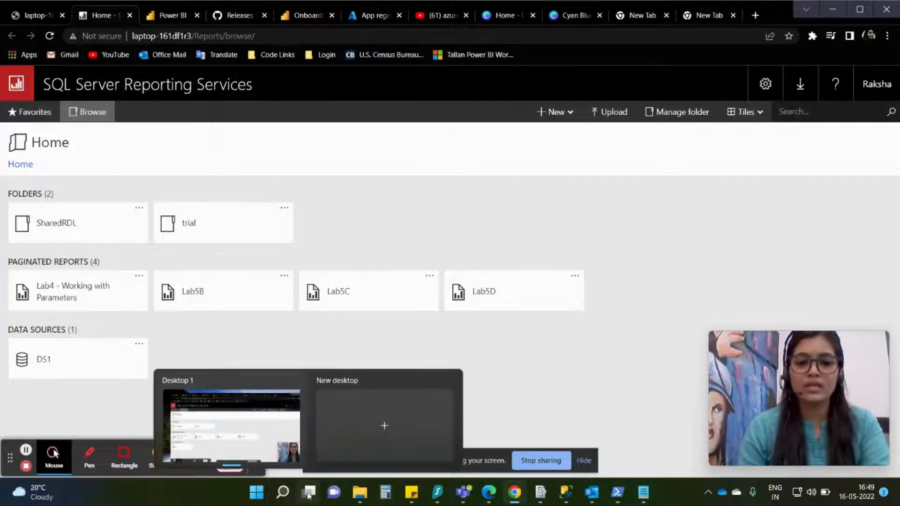
mouse_move(617, 492)
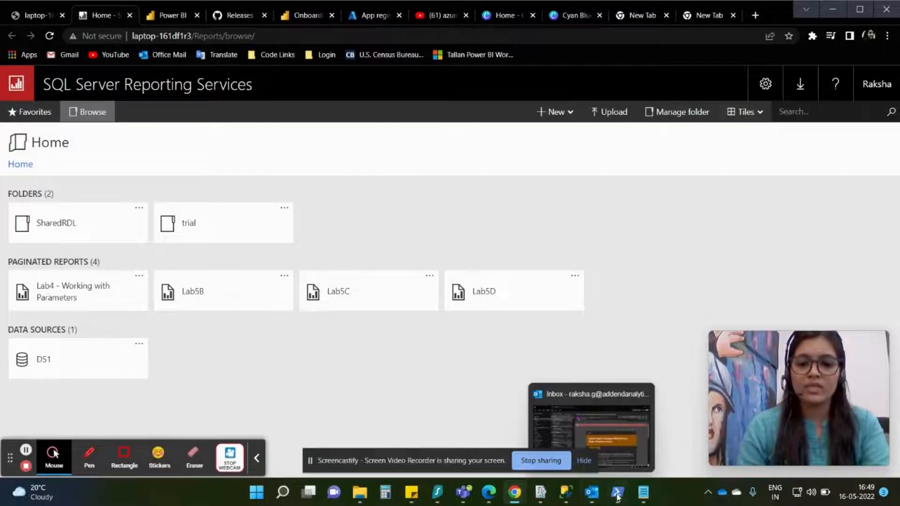
left_click(616, 492)
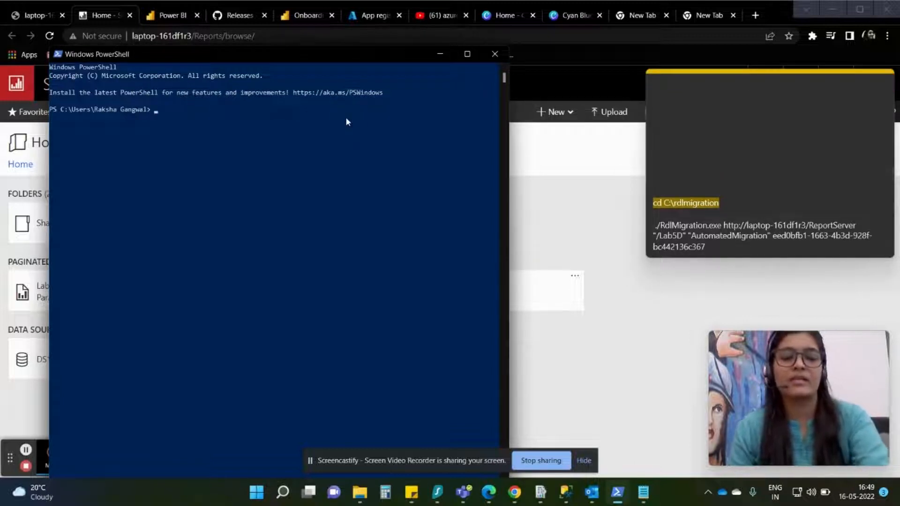
type("cd C:\\rdlmigration")
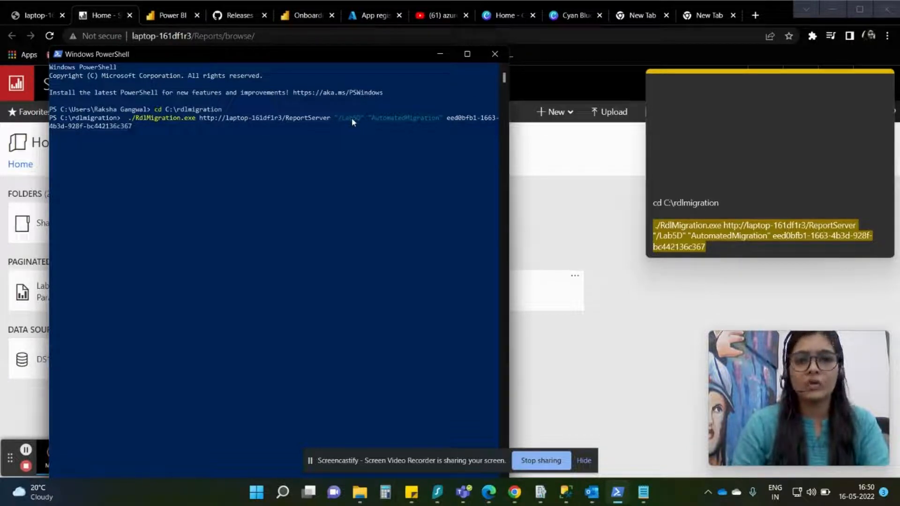
mouse_move(347, 125)
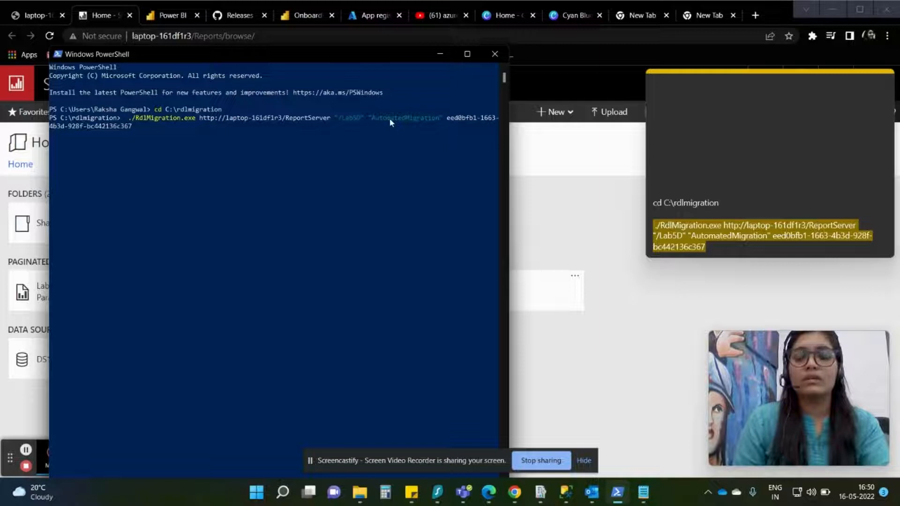
mouse_move(455, 121)
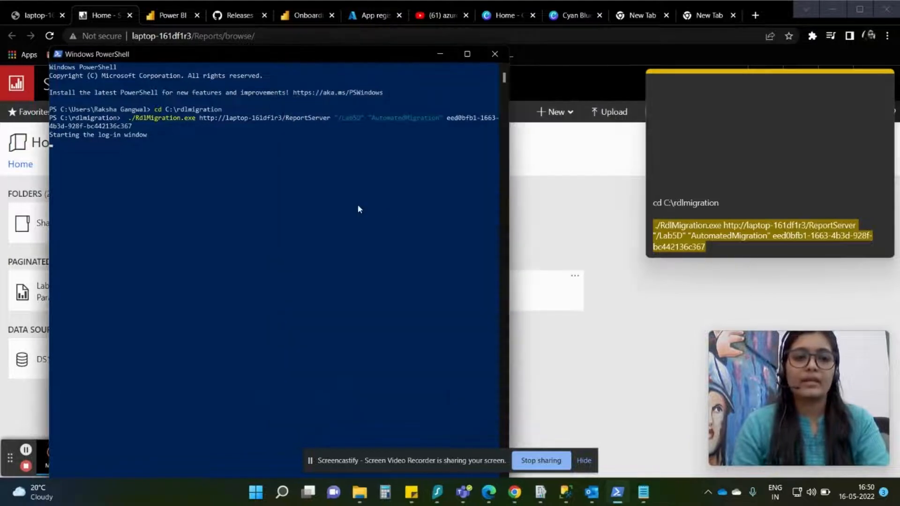
mouse_move(336, 200)
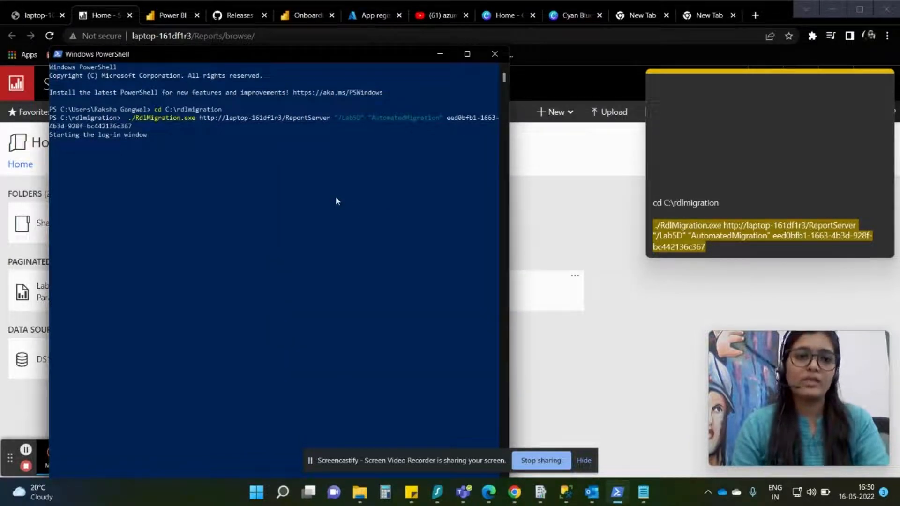
mouse_move(315, 198)
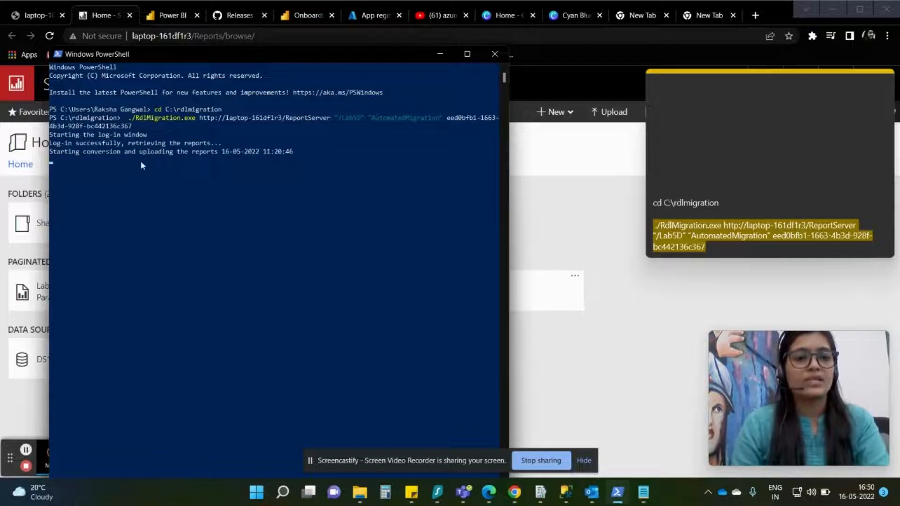
mouse_move(146, 167)
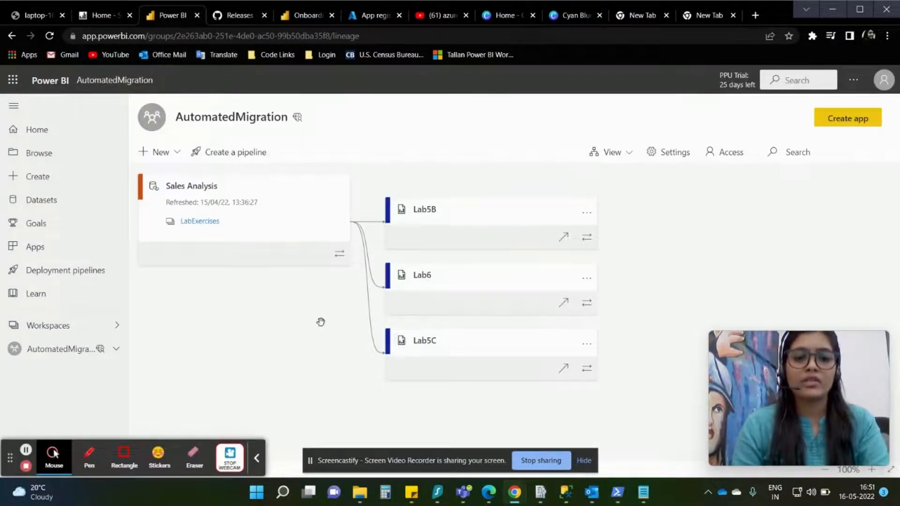
Step: Locate Lab5D in the AutomatedMigration workspace lineage, then bring up File Explorer
scroll("down", 3)
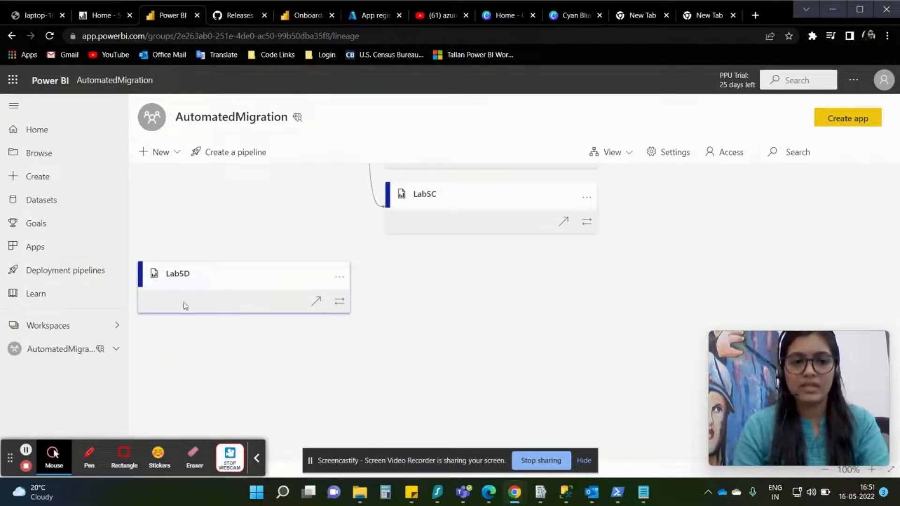
mouse_move(190, 291)
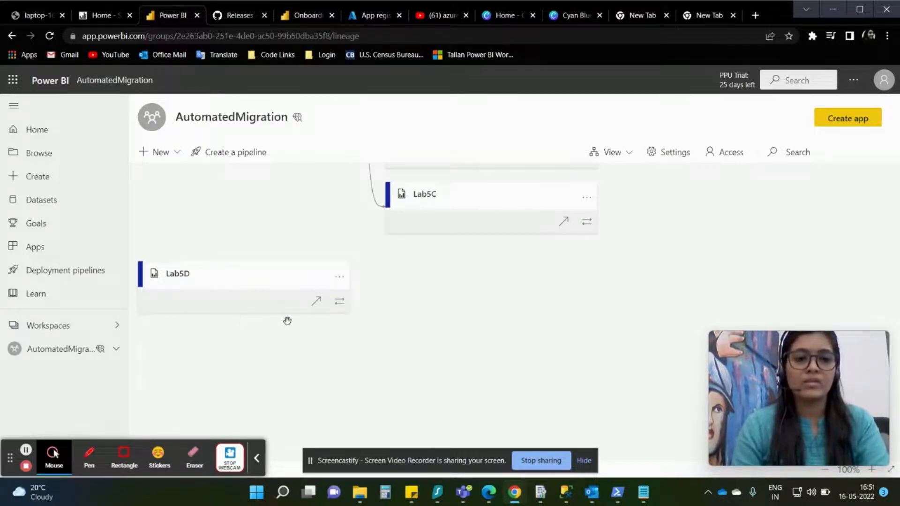
left_click(359, 492)
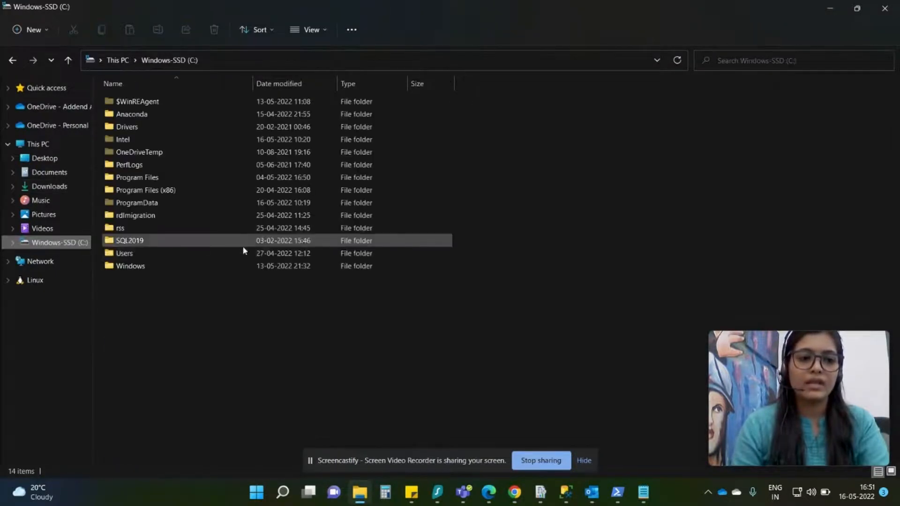
Step: Enter the rdlmigration folder and select the ConversionLog file, then the output folder
double_click(130, 241)
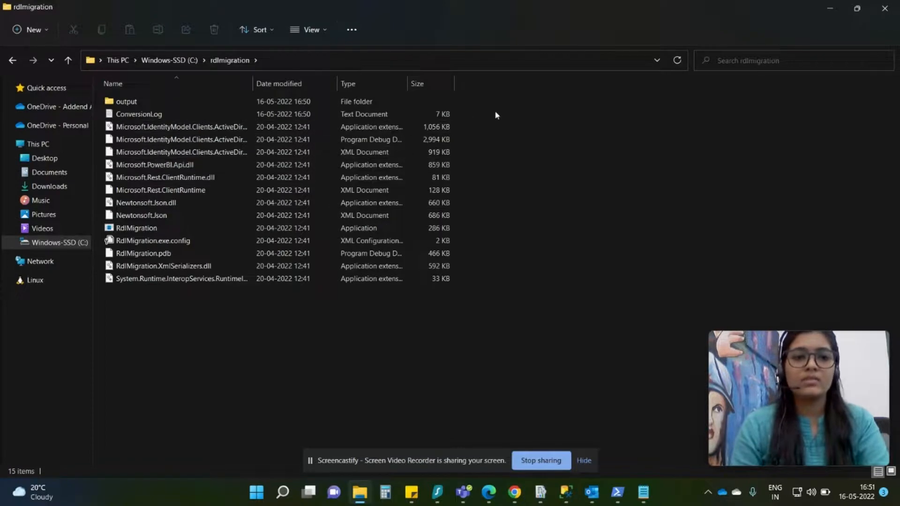
left_click(139, 114)
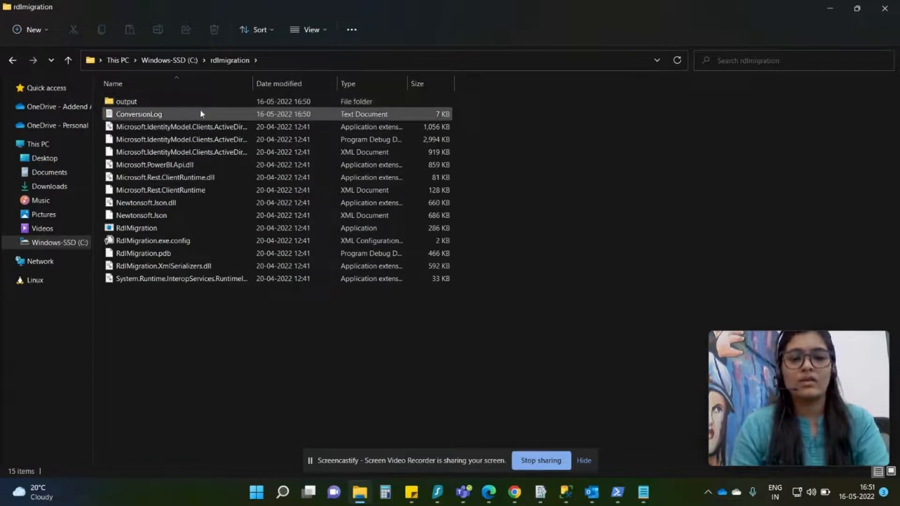
mouse_move(201, 113)
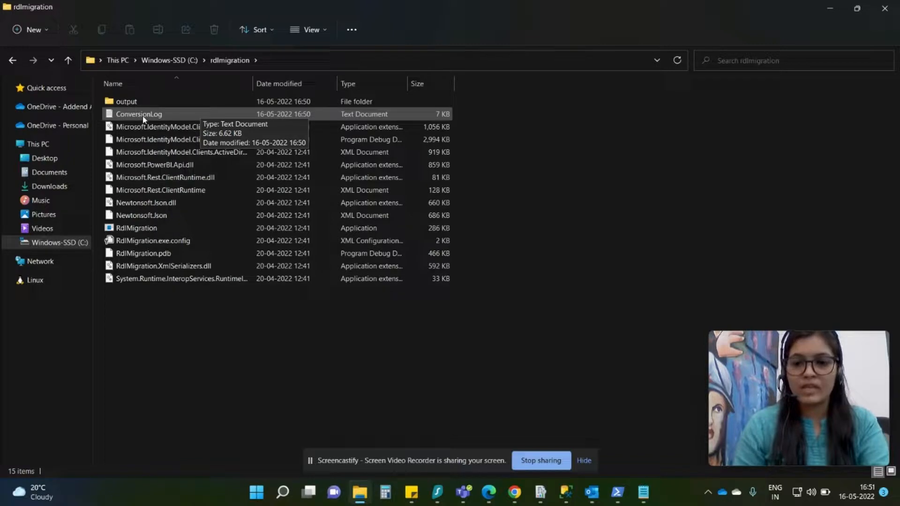
left_click(126, 101)
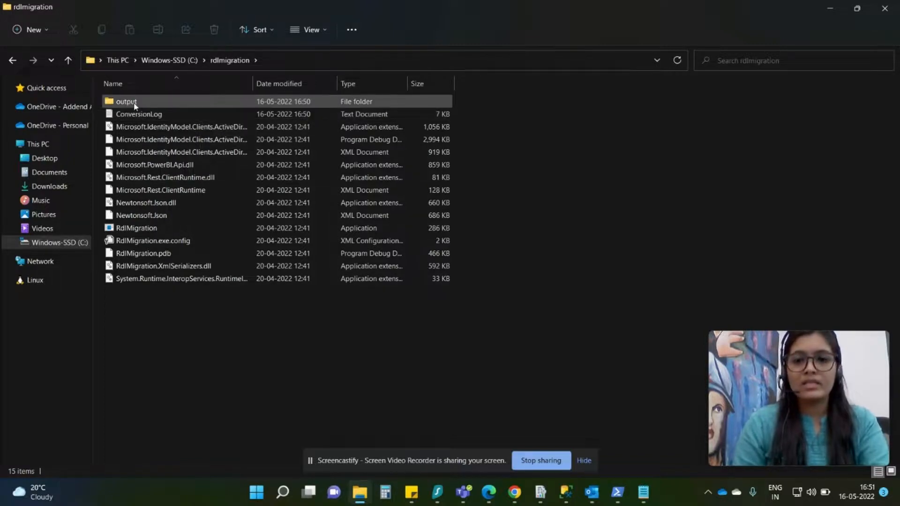
Step: Enter the output folder and scroll to the Lab5D_original and Lab5D_convert files
double_click(125, 101)
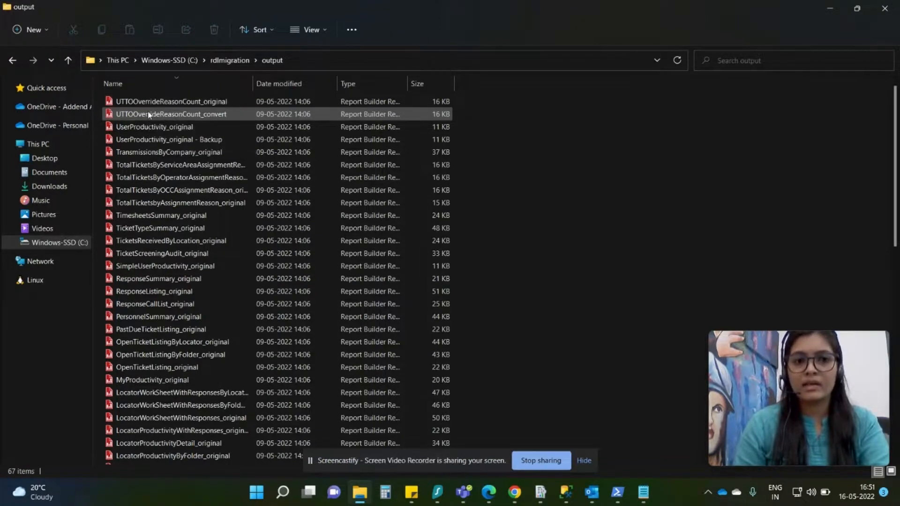
mouse_move(170, 115)
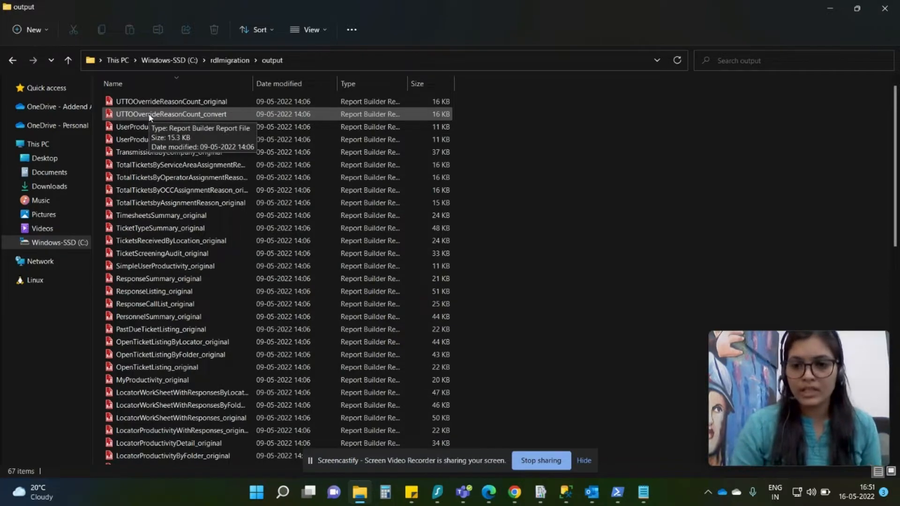
scroll("down", 3)
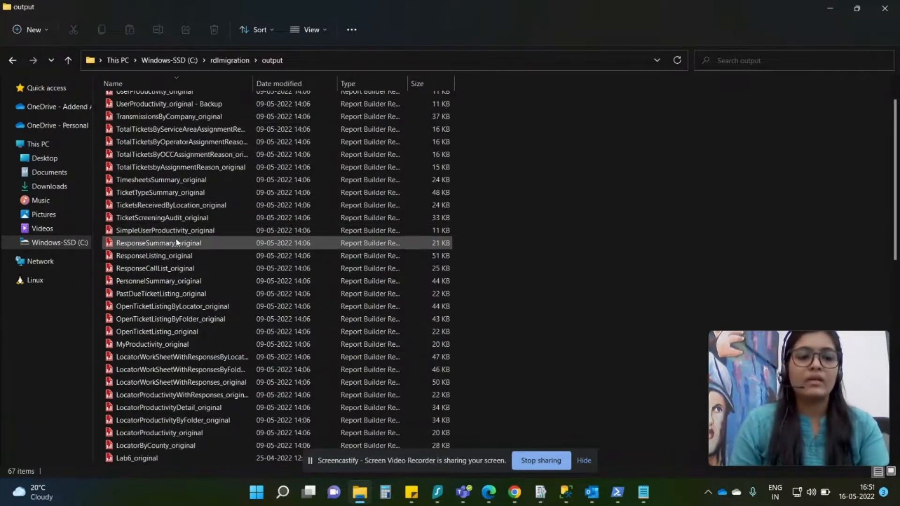
scroll("down", 3)
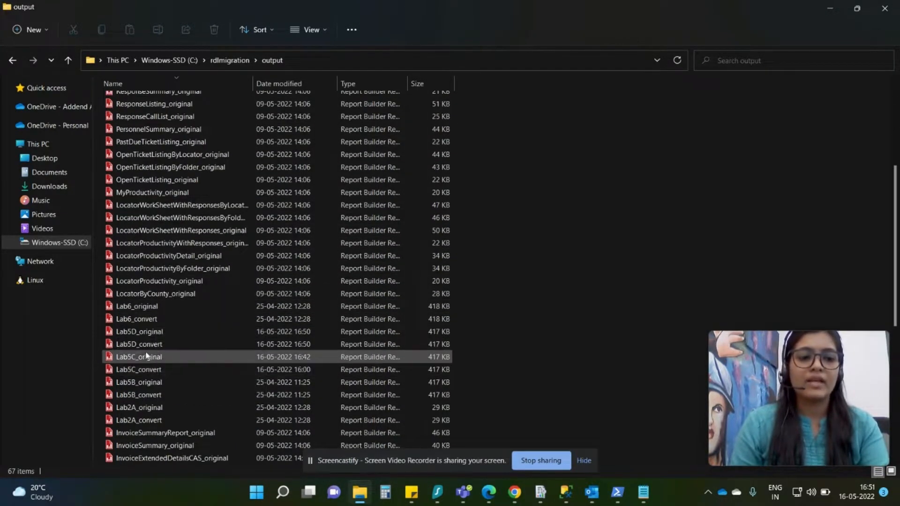